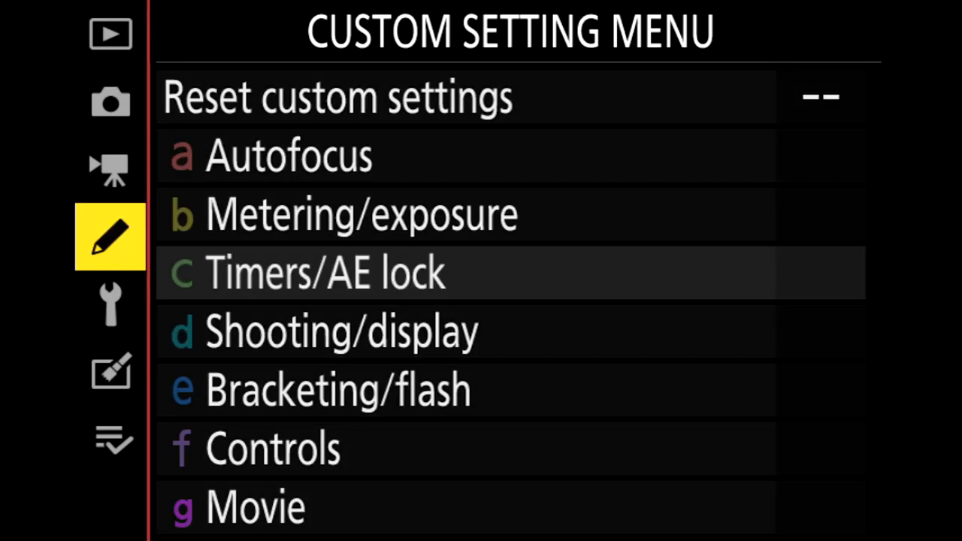
Step: Reach the Setup menu's AF fine-tune page, fine-tuning on with saved value 0
left_click(110, 304)
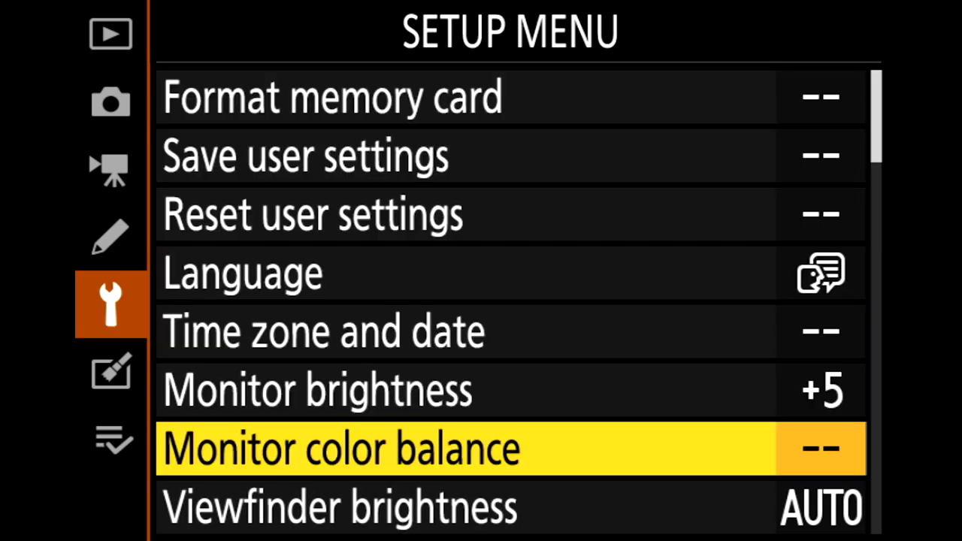
scroll("down", 3)
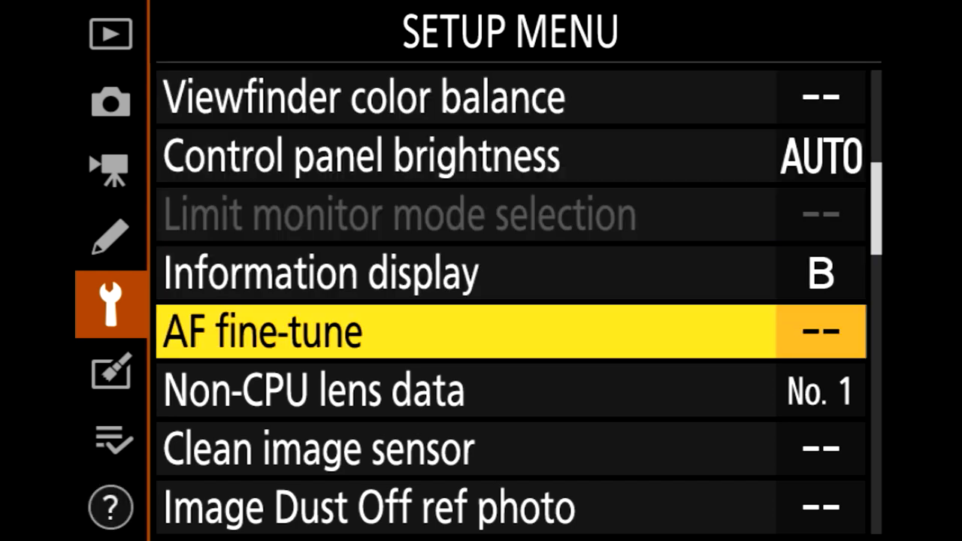
left_click(511, 332)
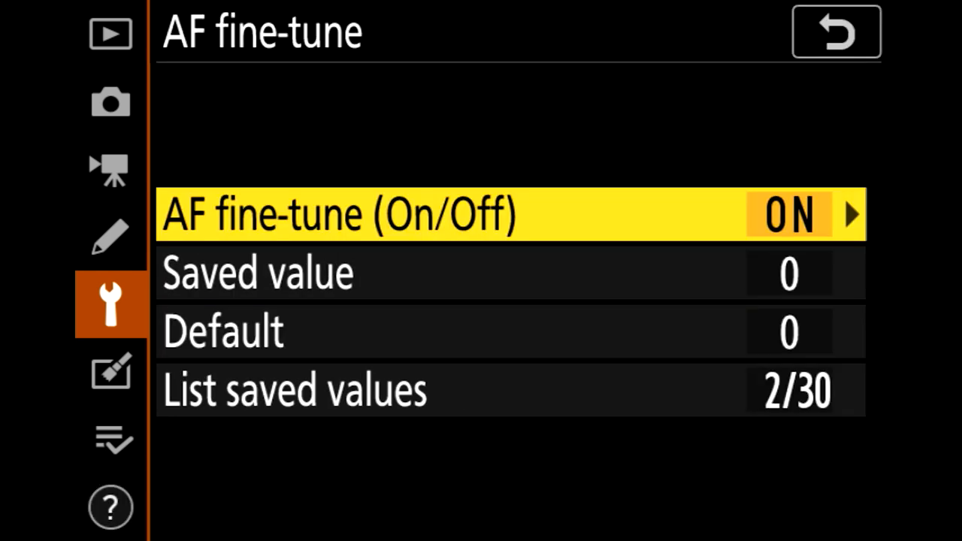
scroll("down", 3)
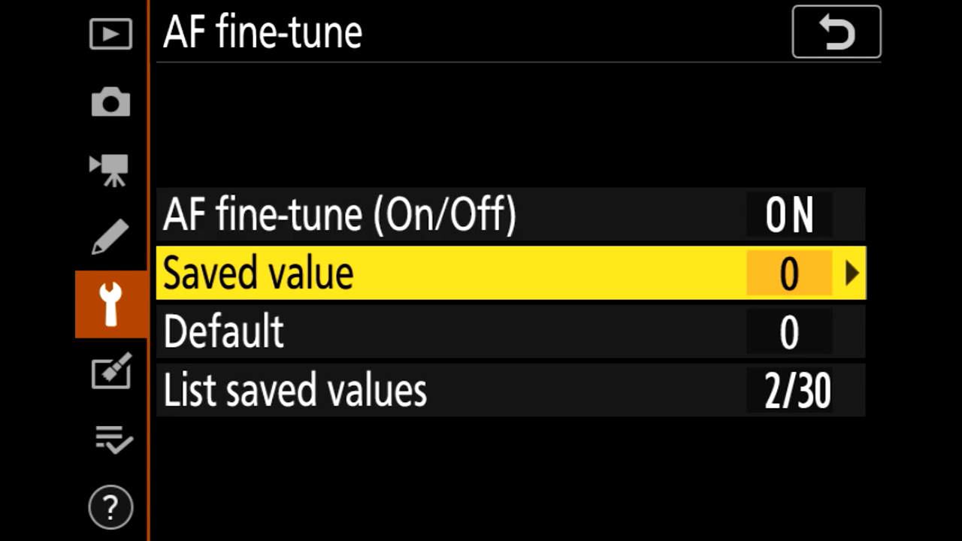